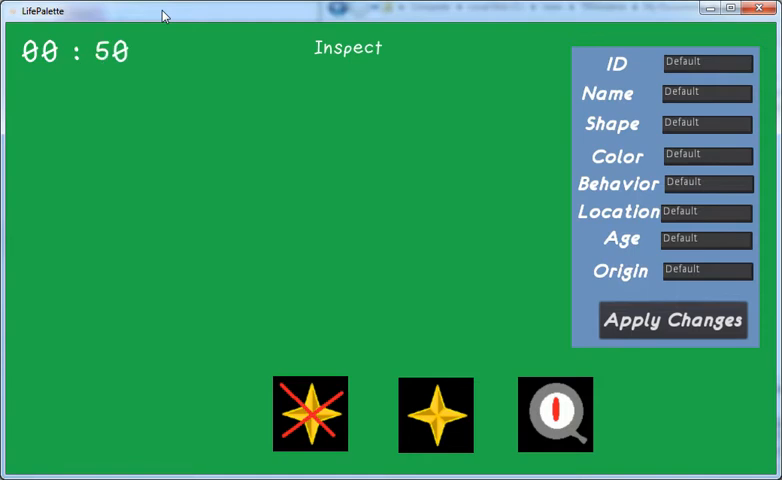
pyautogui.moveTo(312, 148)
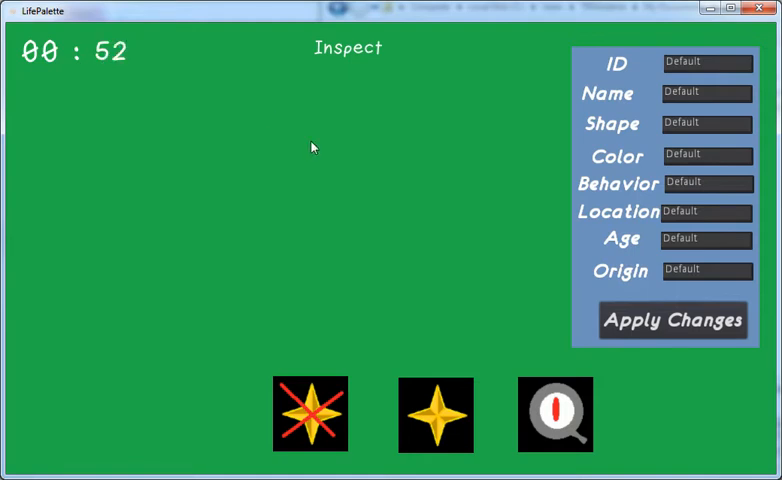
pyautogui.moveTo(430, 392)
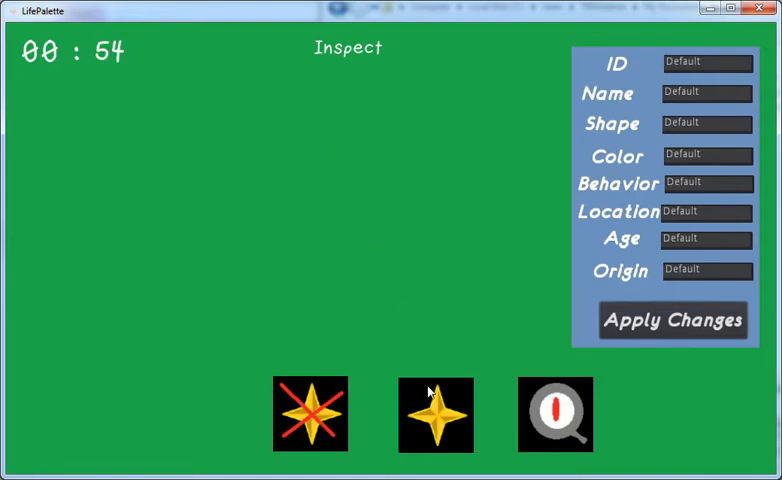
# - Enter create-new mode and place yellow circle creatures across the green play area
pyautogui.click(436, 414)
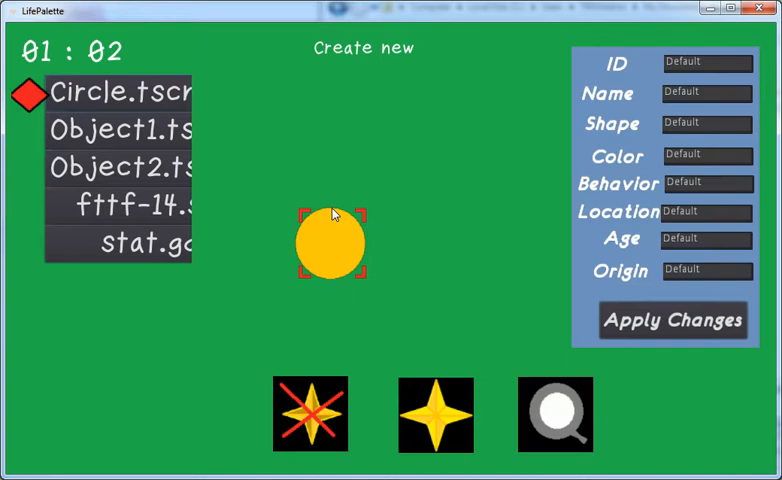
pyautogui.moveTo(330, 244); pyautogui.dragTo(236, 296)
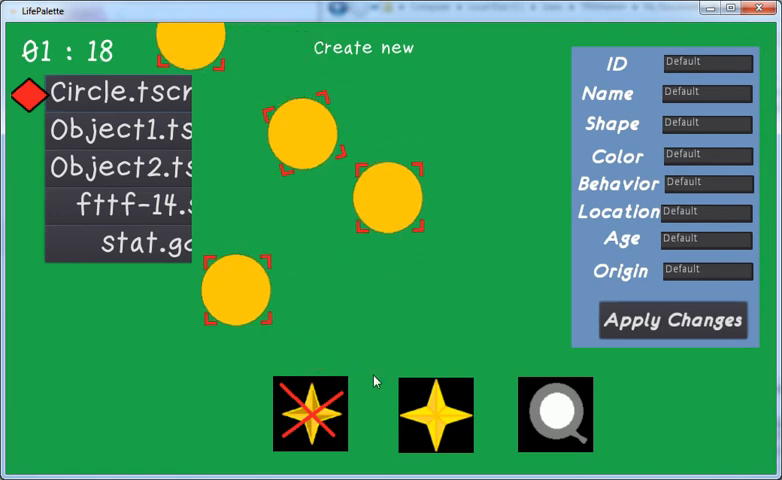
# - Run play mode so the circles move around, then switch to remove mode
pyautogui.click(436, 416)
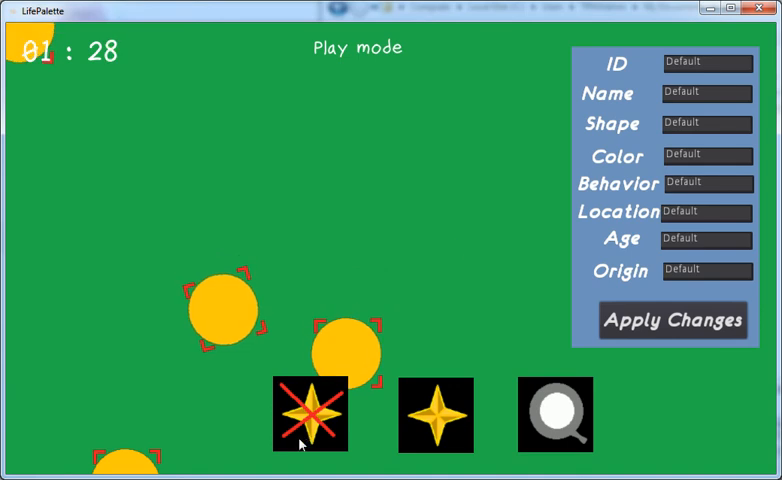
pyautogui.click(310, 414)
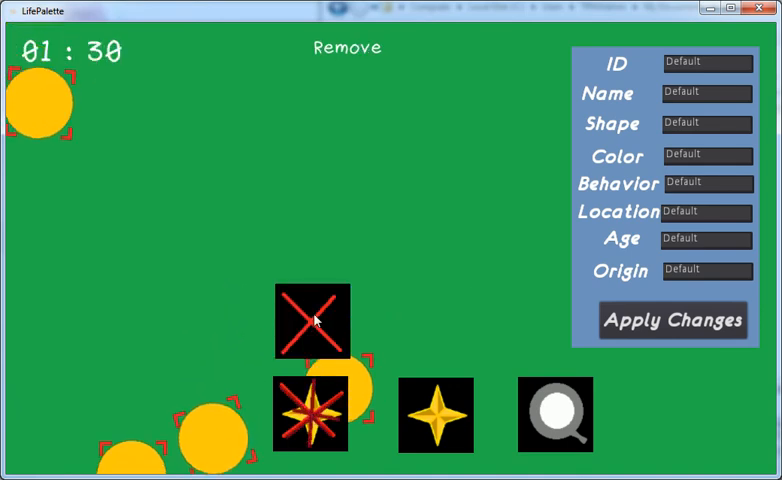